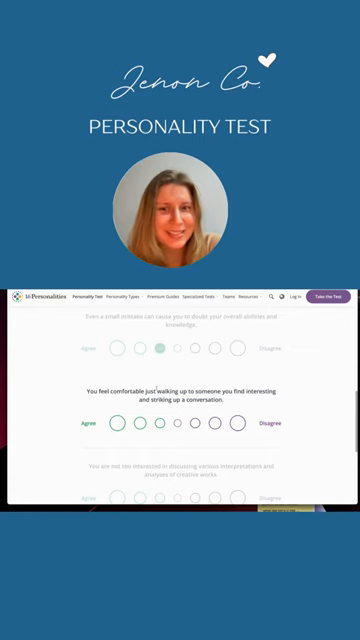
scroll(down, 3)
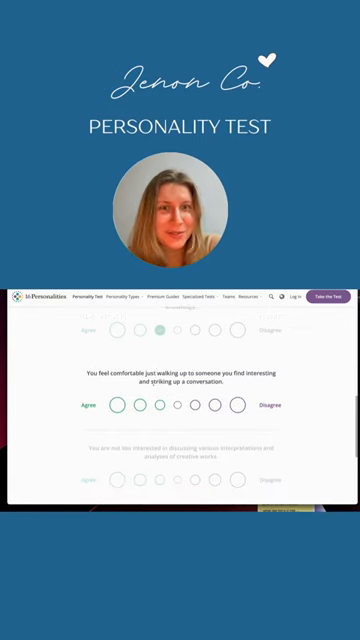